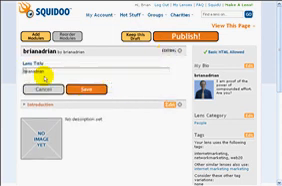
text(brianadrian)
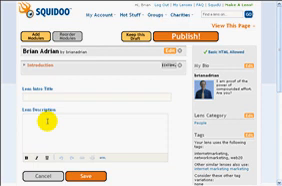
scroll(down, 3)
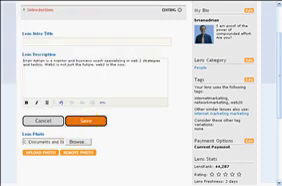
scroll(down, 3)
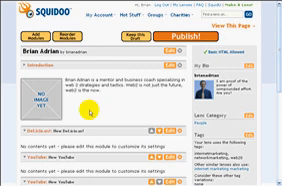
scroll(down, 3)
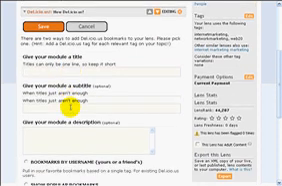
scroll(down, 3)
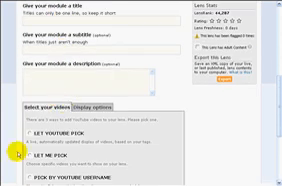
scroll(down, 3)
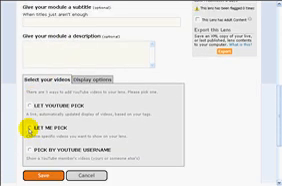
scroll(down, 3)
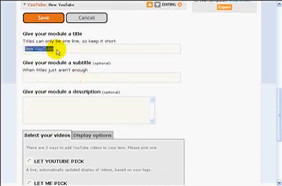
scroll(down, 3)
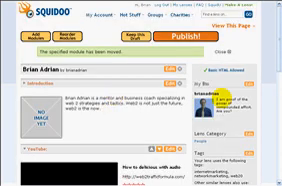
scroll(down, 3)
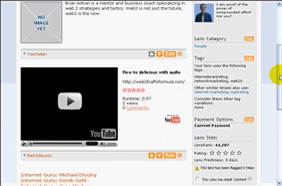
scroll(down, 3)
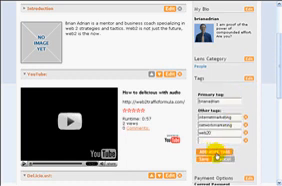
scroll(down, 3)
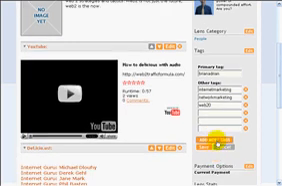